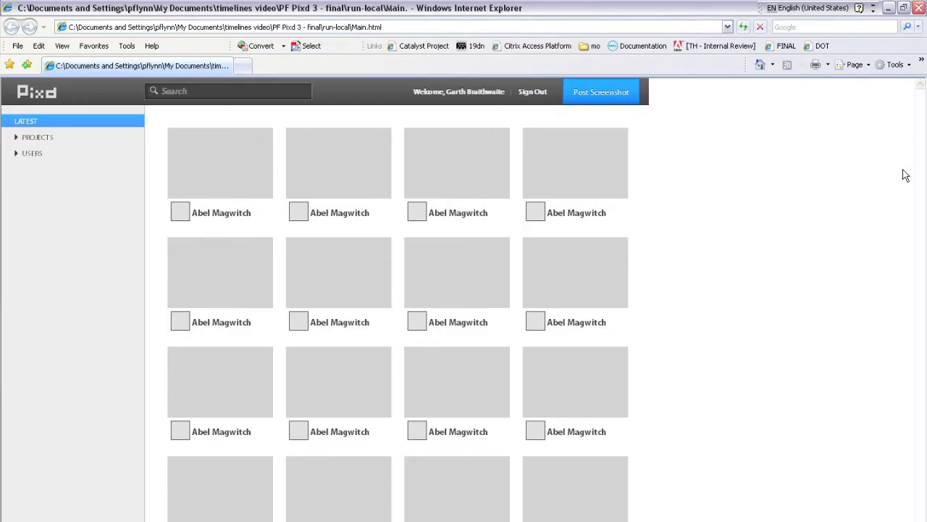
pyautogui.moveTo(658, 126)
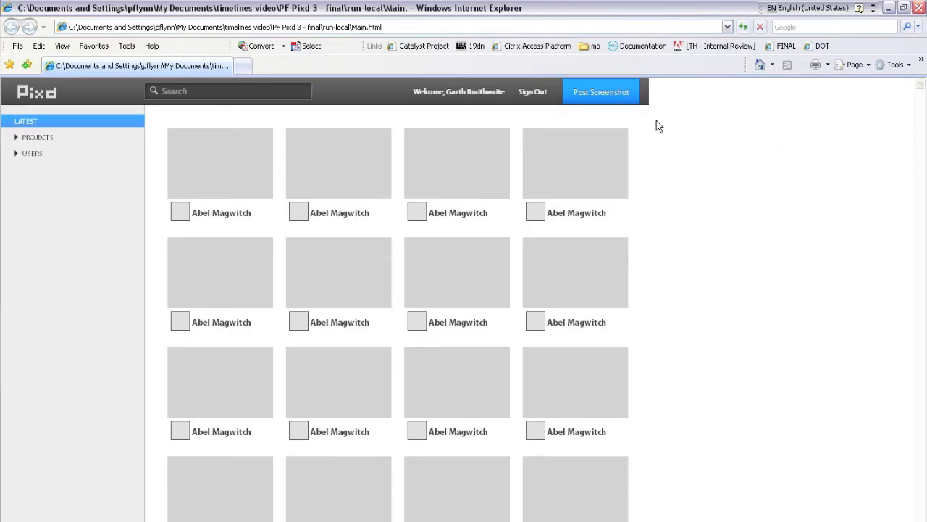
# Step the Post Screenshot dialog from Enter Info through Pick File to Upload.
pyautogui.click(601, 92)
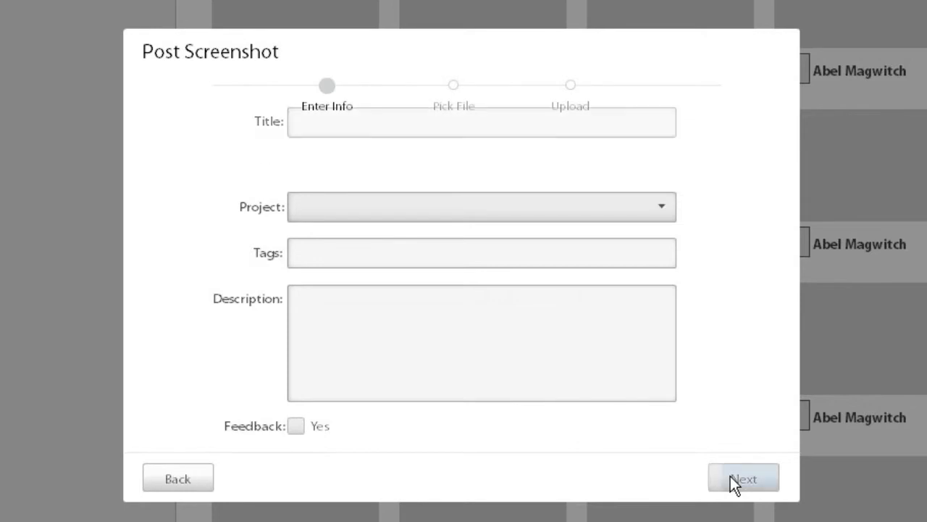
pyautogui.click(743, 478)
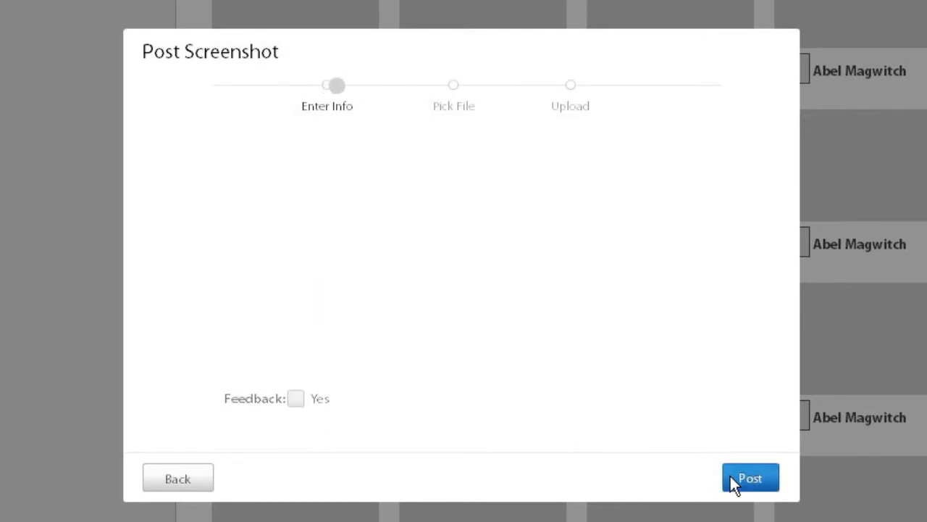
pyautogui.click(749, 477)
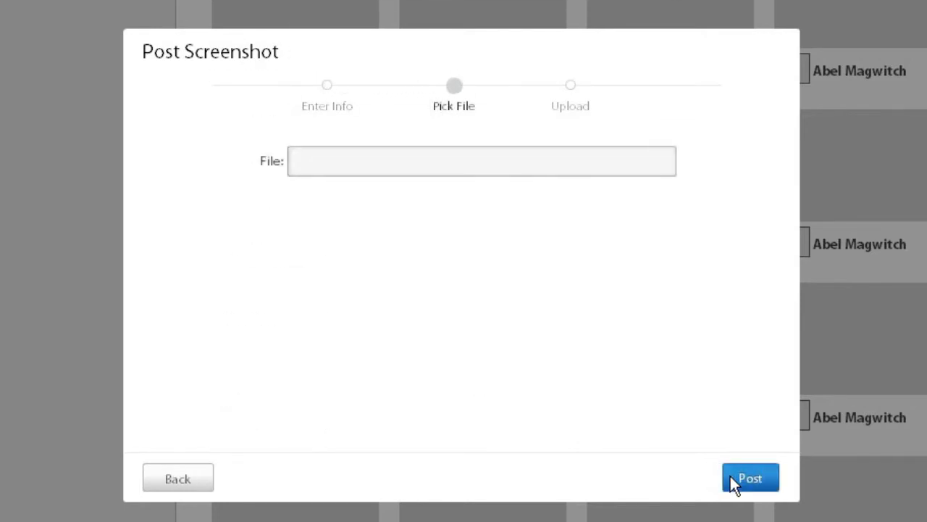
pyautogui.click(750, 477)
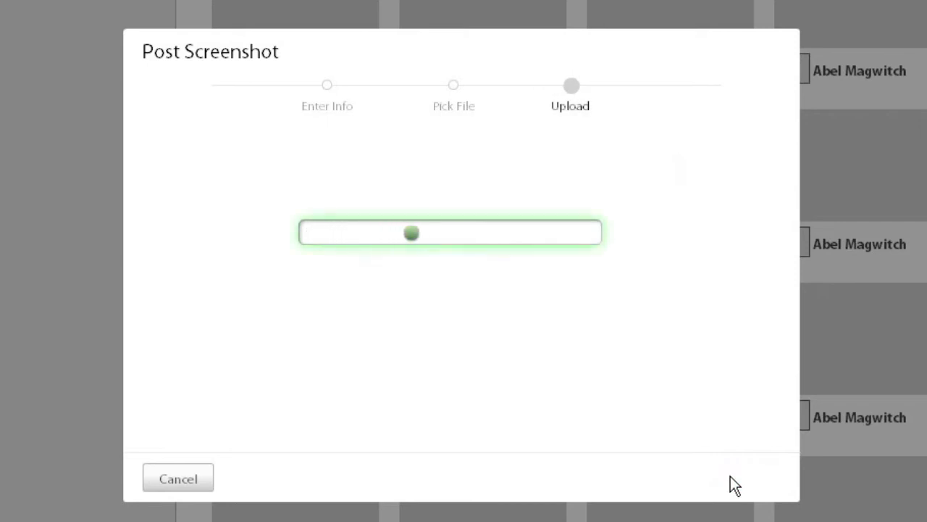
pyautogui.moveTo(669, 458)
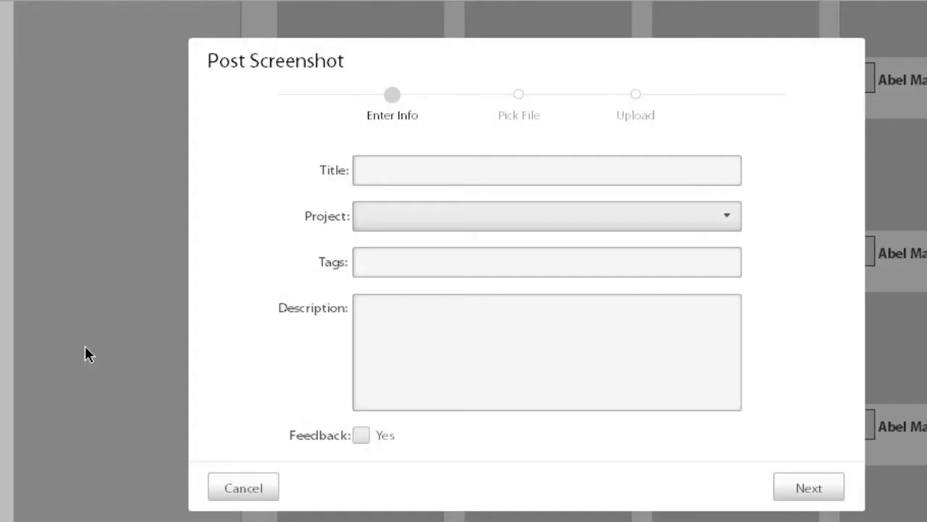
pyautogui.moveTo(195, 187)
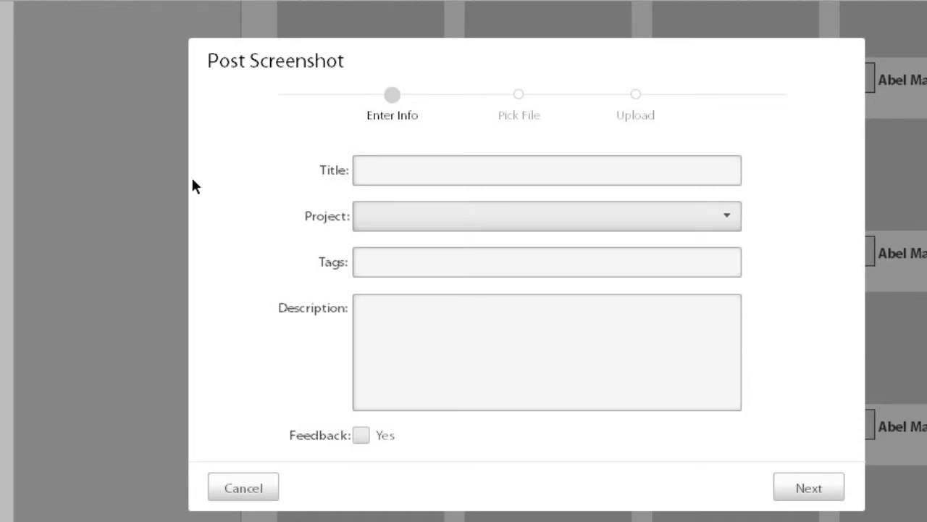
pyautogui.moveTo(266, 176)
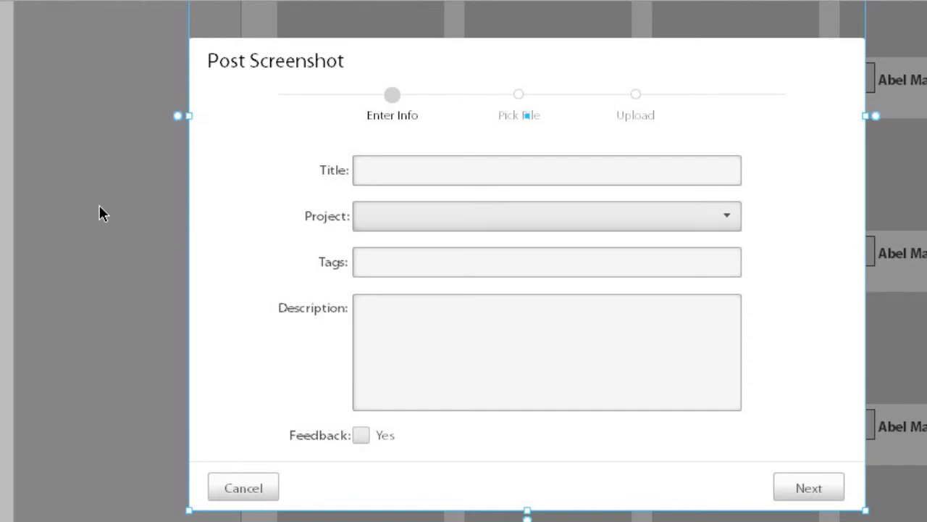
pyautogui.moveTo(266, 172)
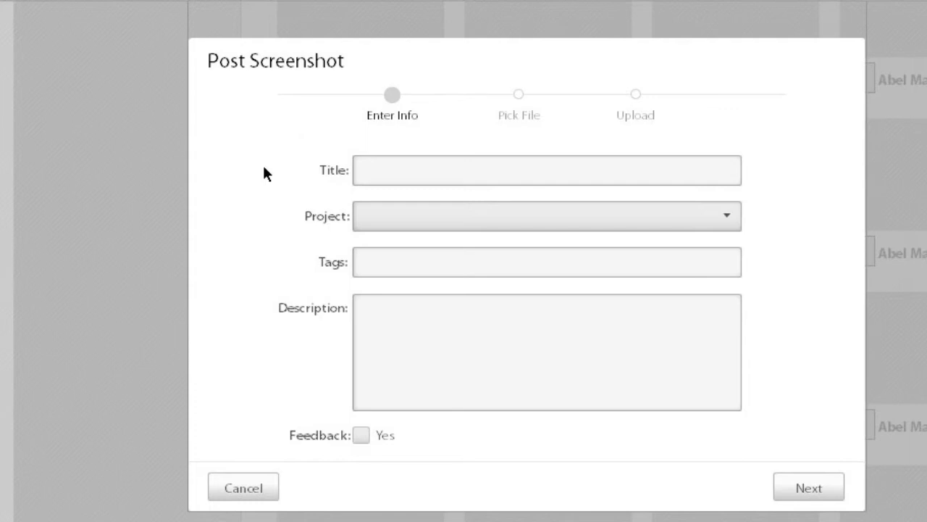
pyautogui.moveTo(624, 121)
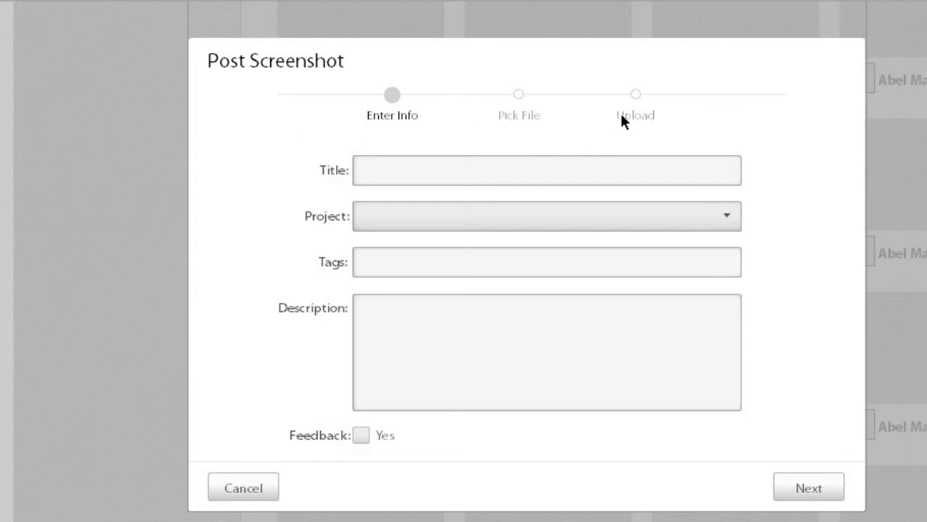
pyautogui.moveTo(346, 127)
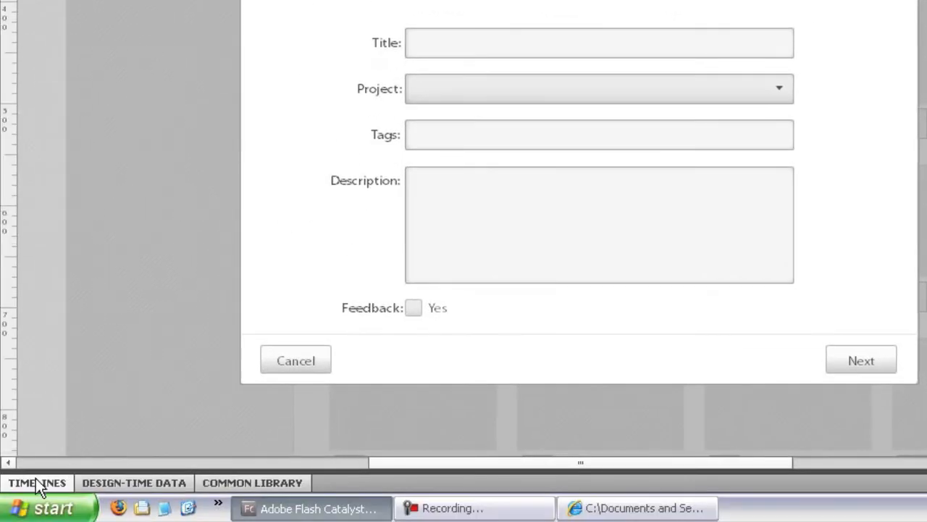
# Expand the Timelines panel to show the Info-to-Pick Fade Out and Move effects.
pyautogui.click(36, 482)
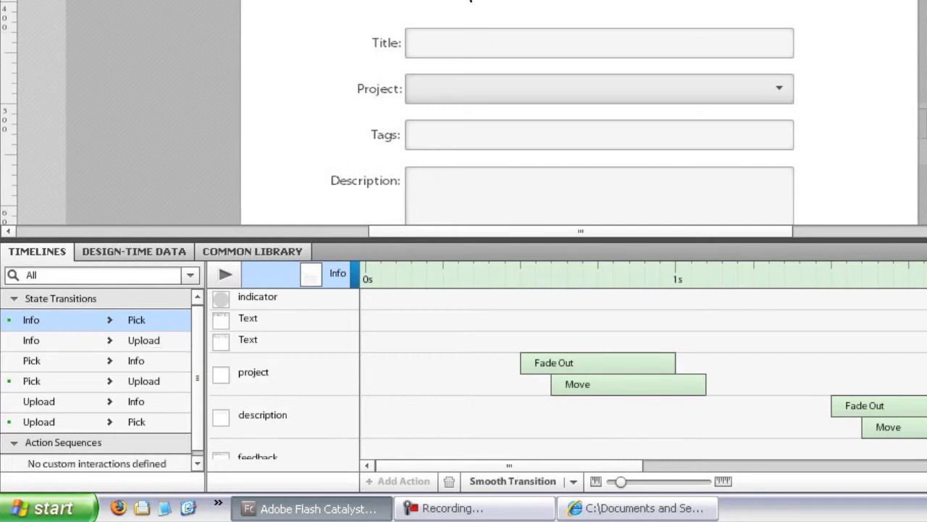
pyautogui.moveTo(397, 424)
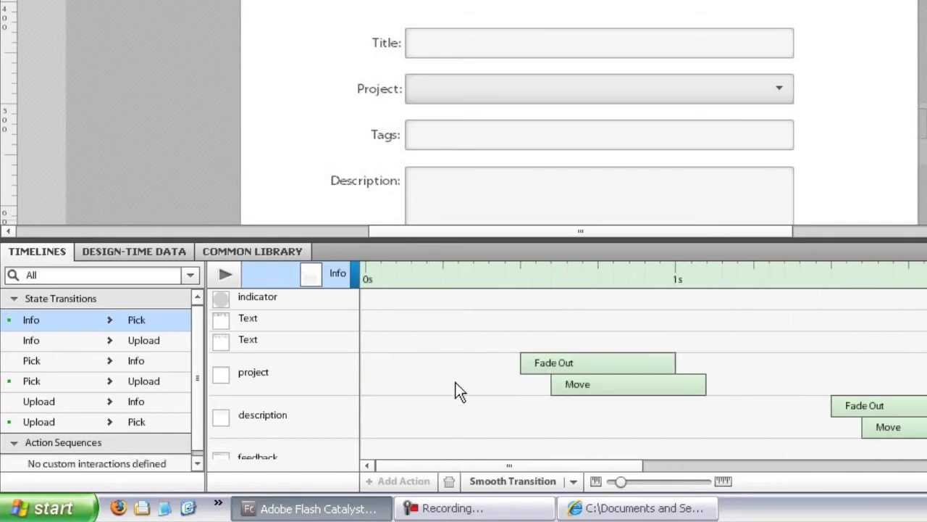
pyautogui.moveTo(492, 337)
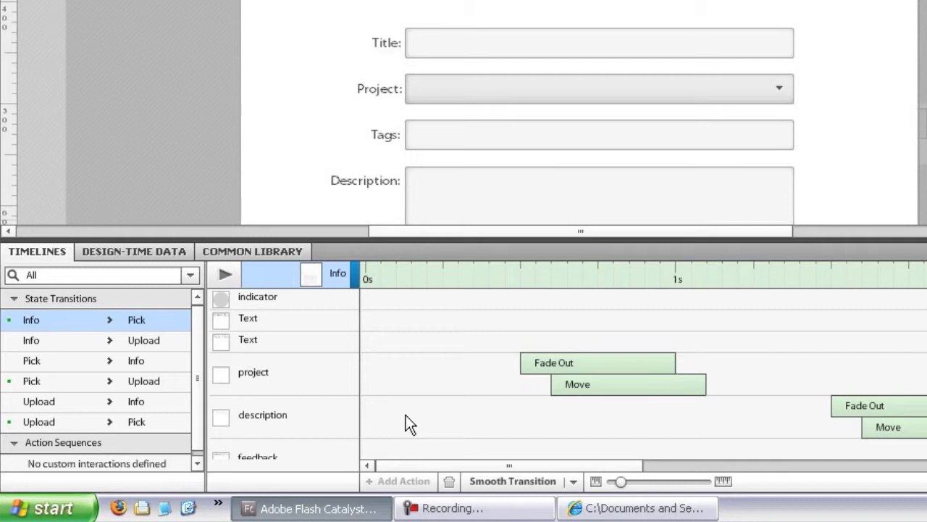
pyautogui.moveTo(94, 334)
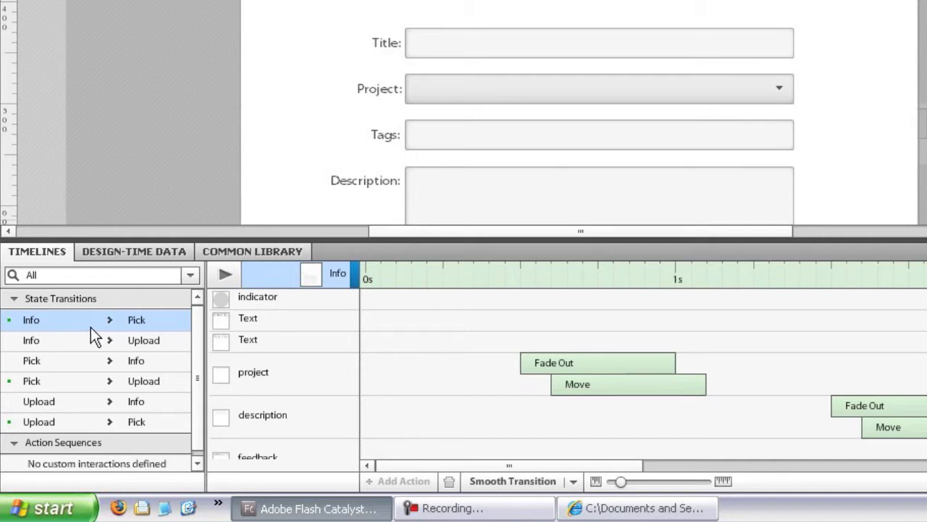
pyautogui.moveTo(57, 382)
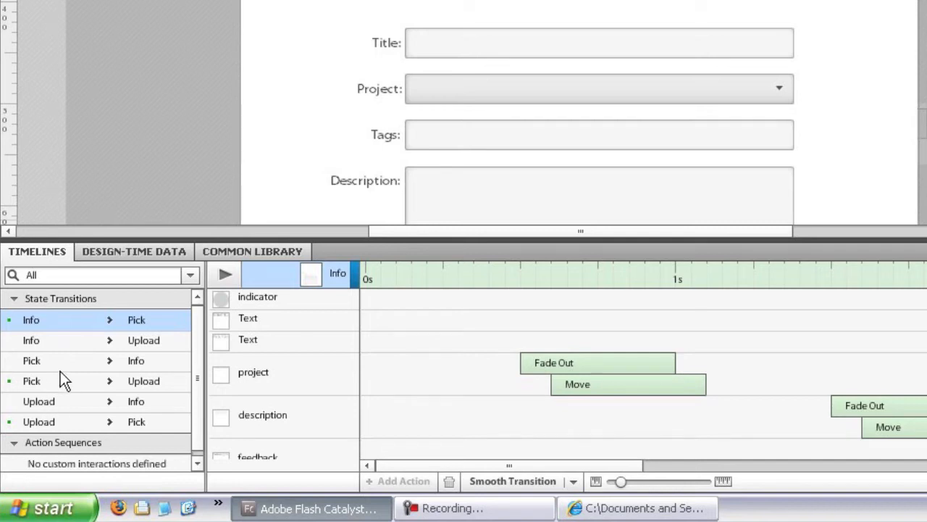
pyautogui.click(32, 360)
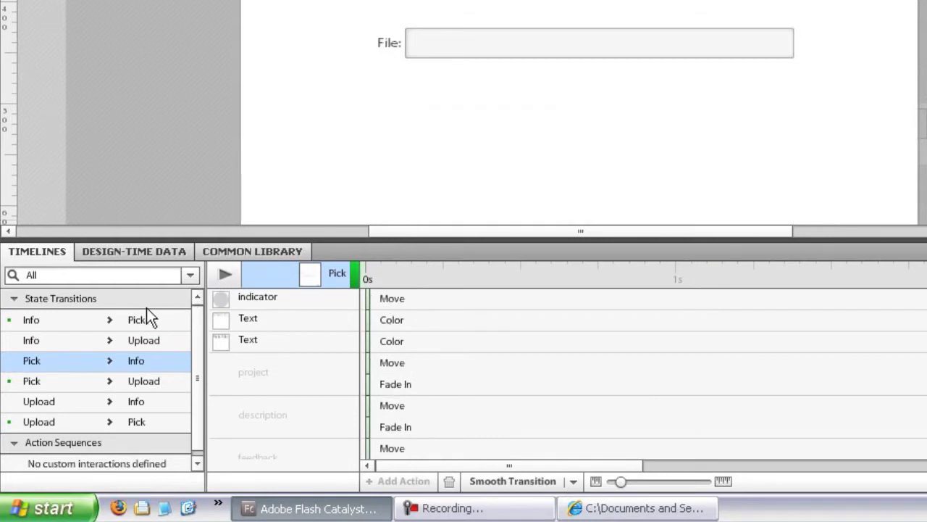
pyautogui.click(31, 319)
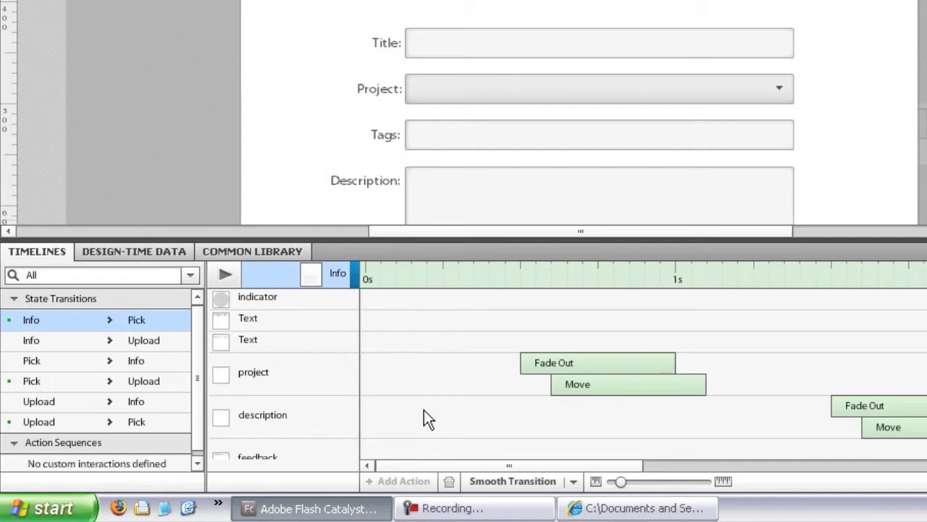
pyautogui.moveTo(136, 319)
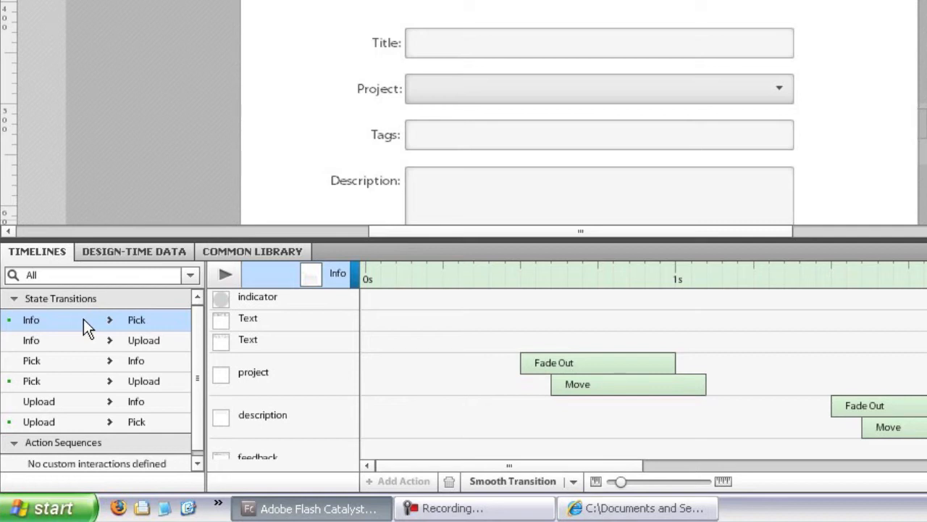
pyautogui.moveTo(44, 324)
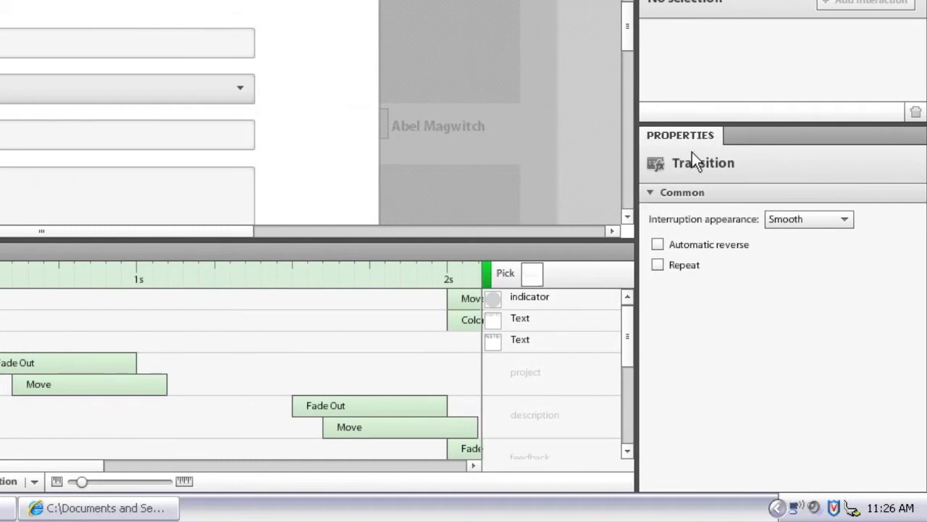
pyautogui.moveTo(797, 291)
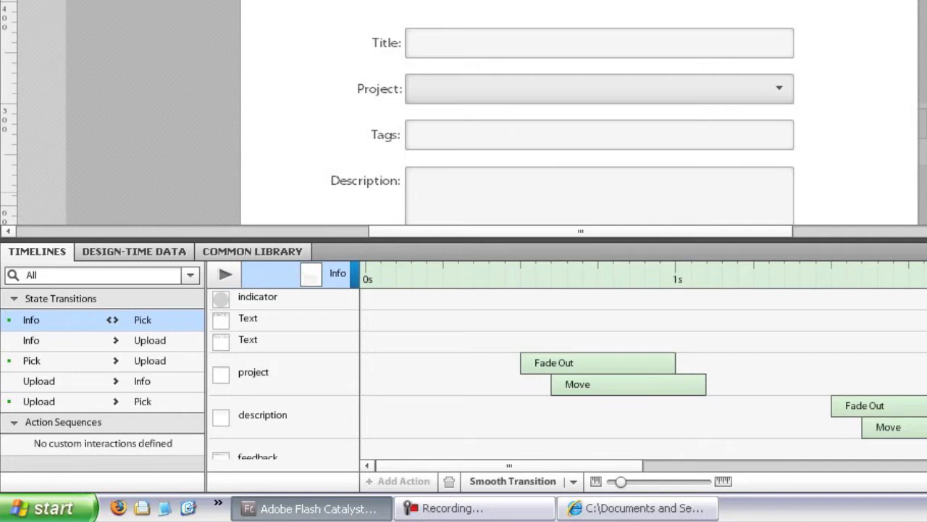
pyautogui.moveTo(116, 335)
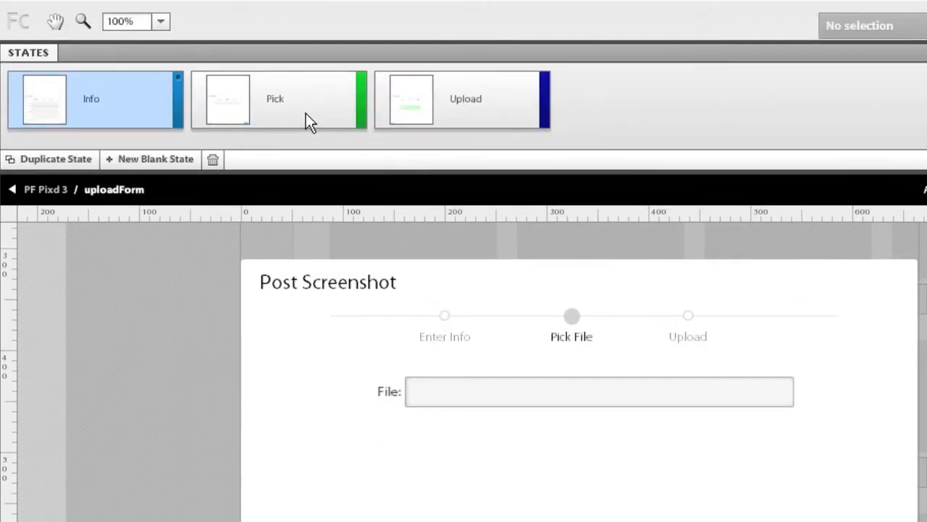
pyautogui.click(279, 100)
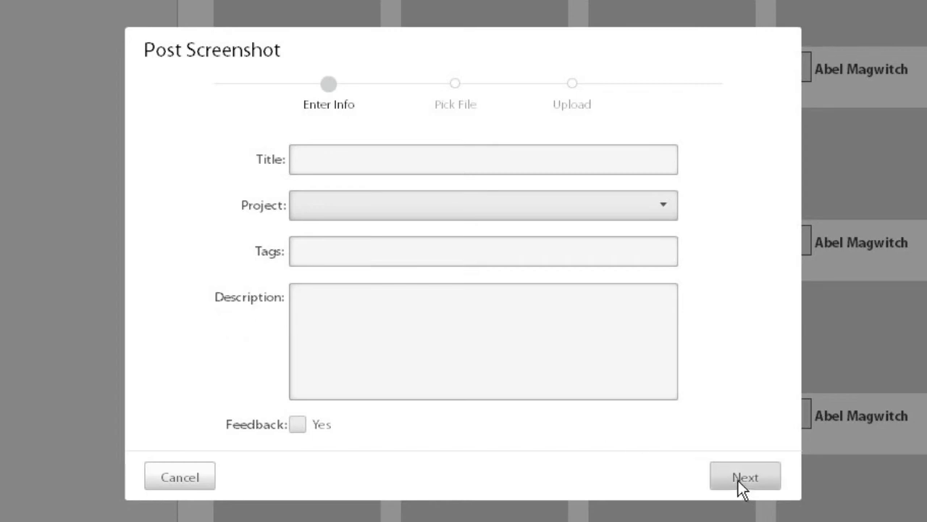
pyautogui.moveTo(329, 120)
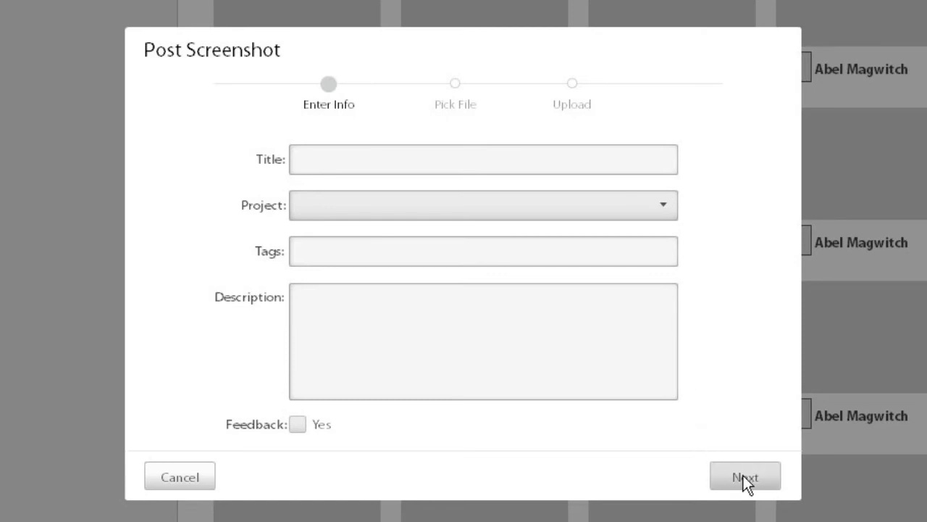
# Advance the dialog past Pick File and post to reach the Upload step.
pyautogui.click(745, 476)
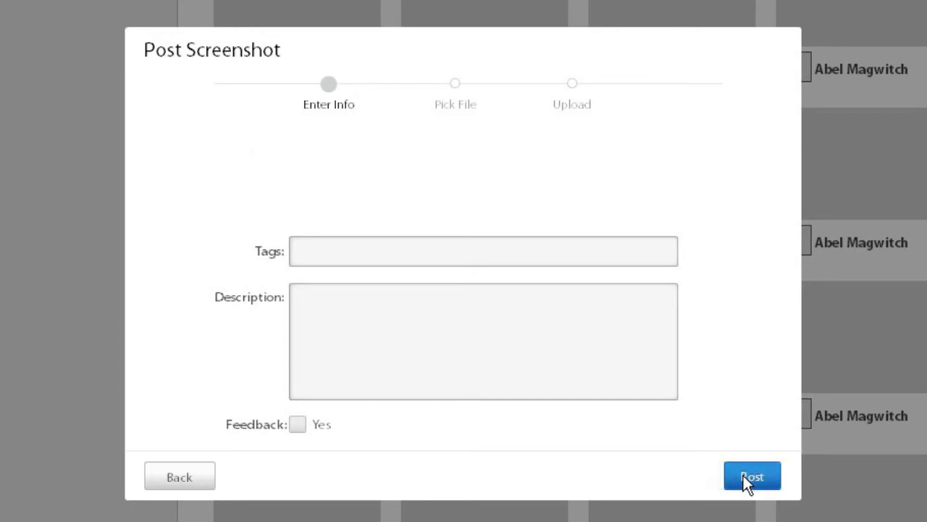
pyautogui.click(752, 476)
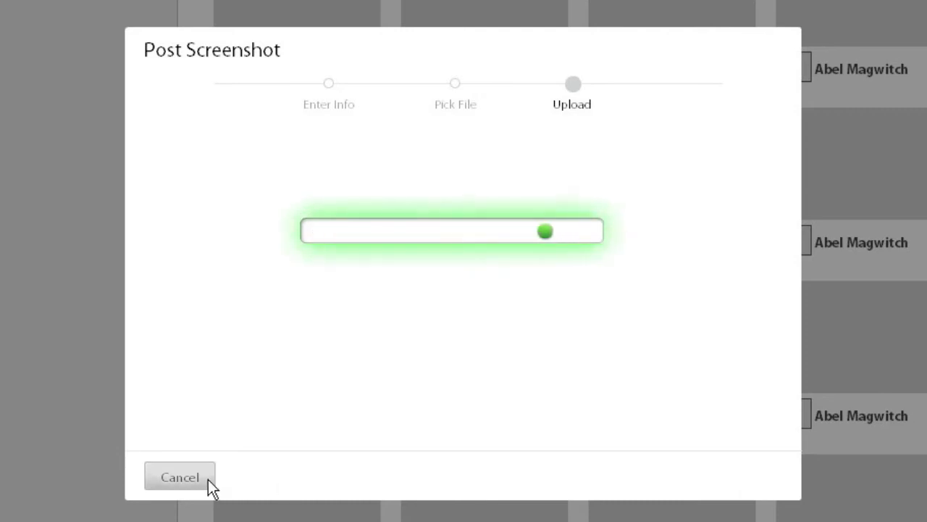
pyautogui.moveTo(180, 479)
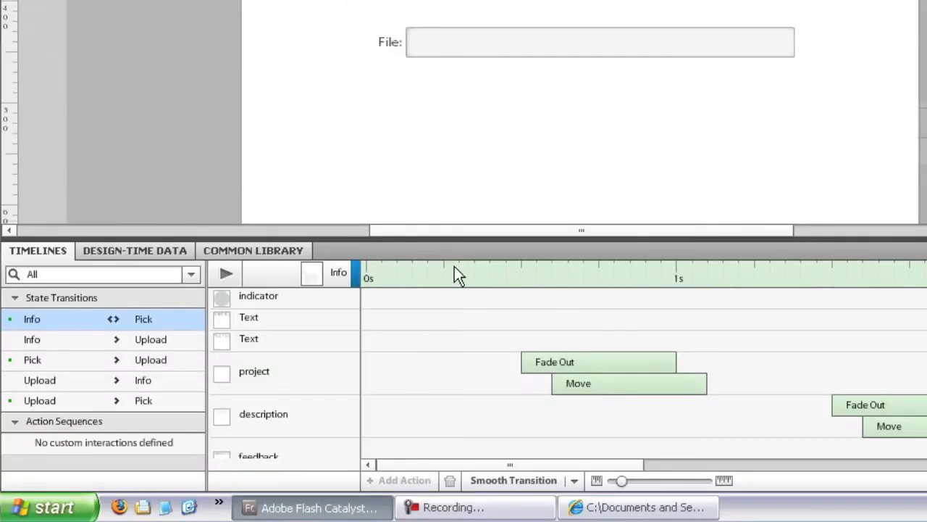
pyautogui.moveTo(79, 322)
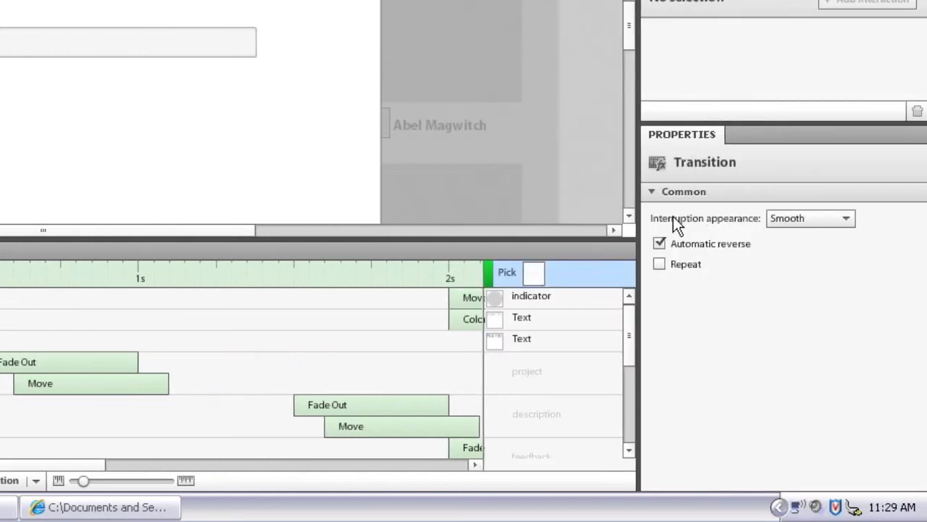
# Set the Info-Pick transition's interruption behaviour to Snap to End.
pyautogui.click(809, 218)
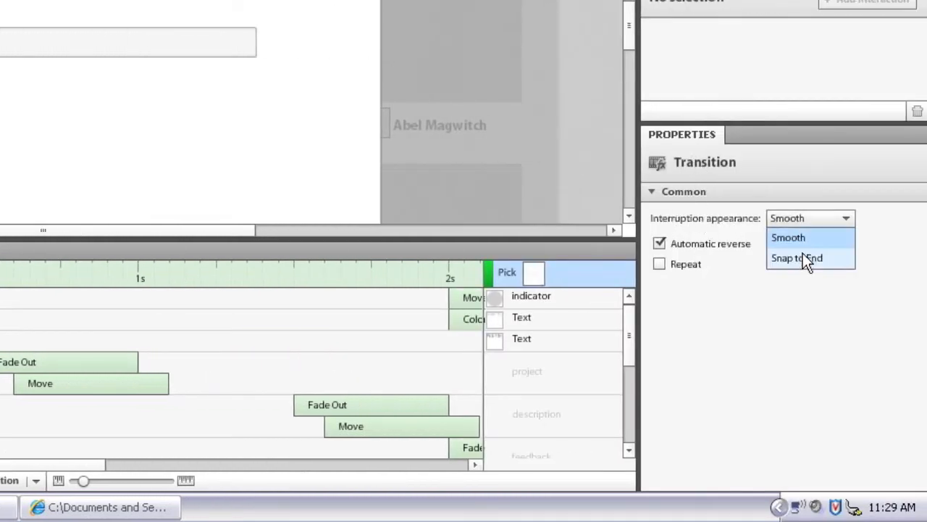
pyautogui.click(797, 258)
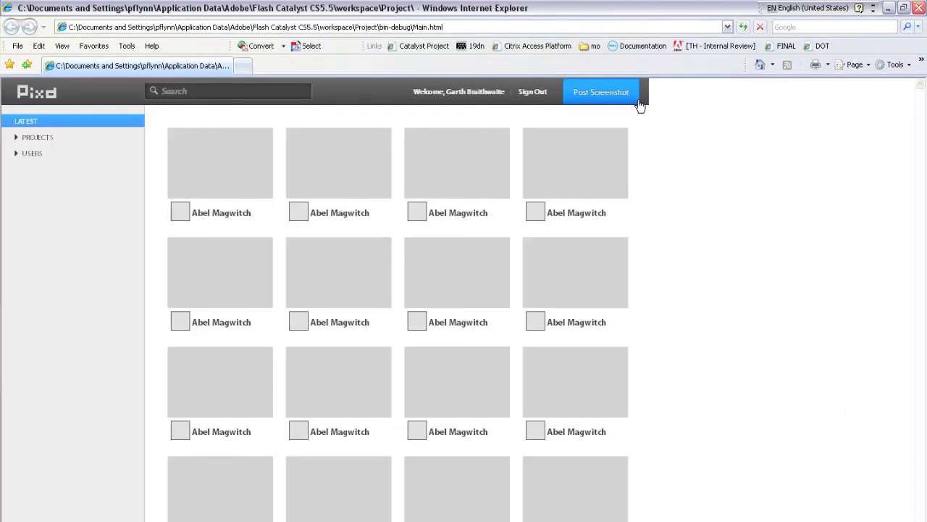
# Open Post Screenshot and click Next repeatedly mid-transition to reach Upload.
pyautogui.click(602, 92)
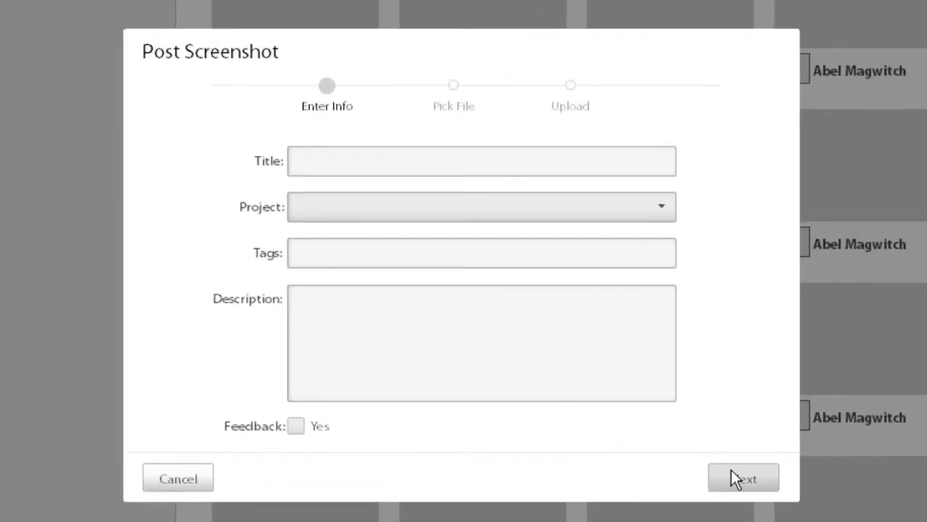
pyautogui.click(743, 478)
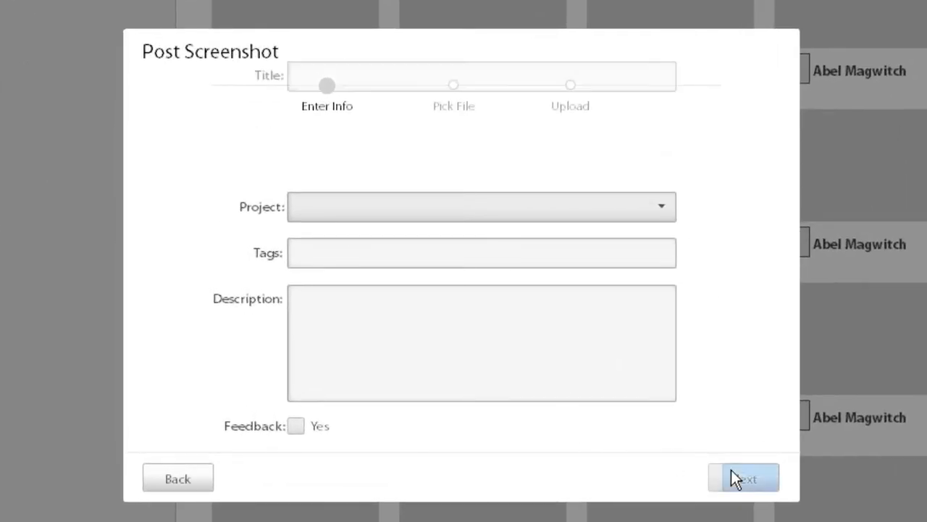
pyautogui.click(743, 478)
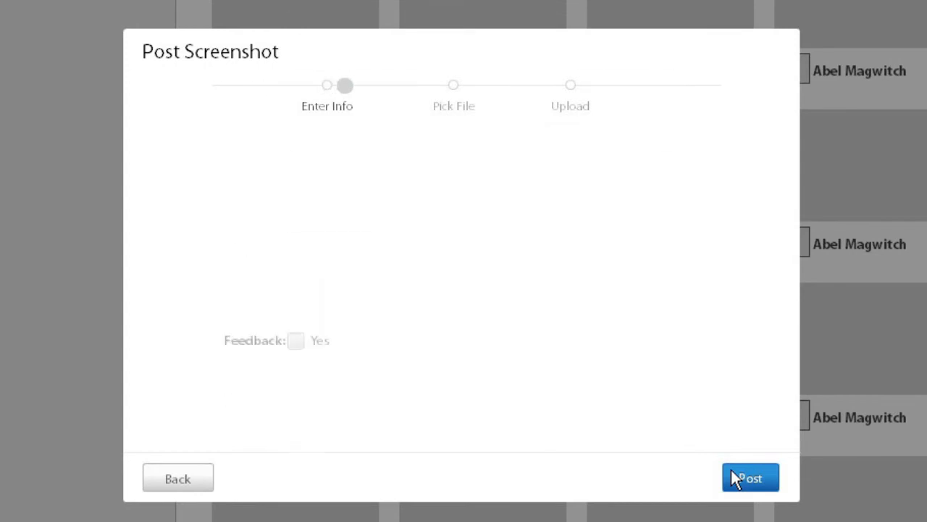
pyautogui.click(750, 477)
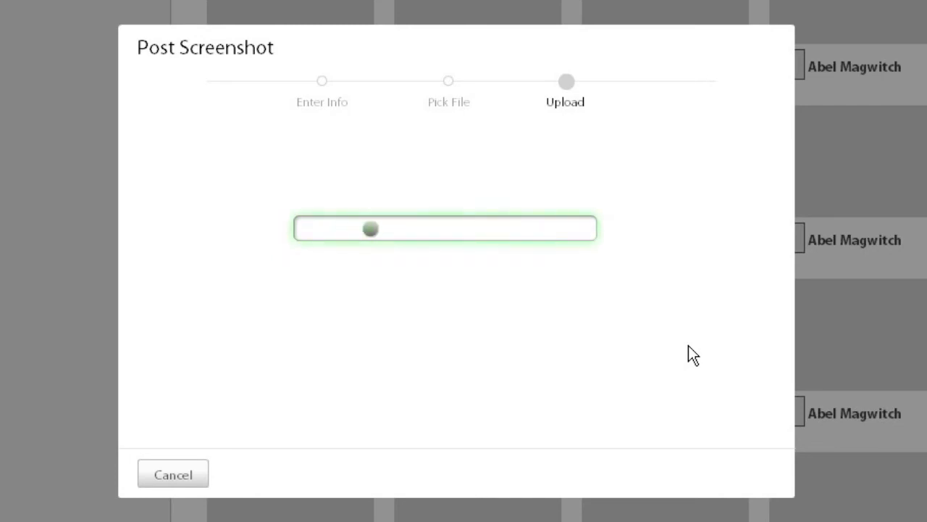
pyautogui.moveTo(432, 237)
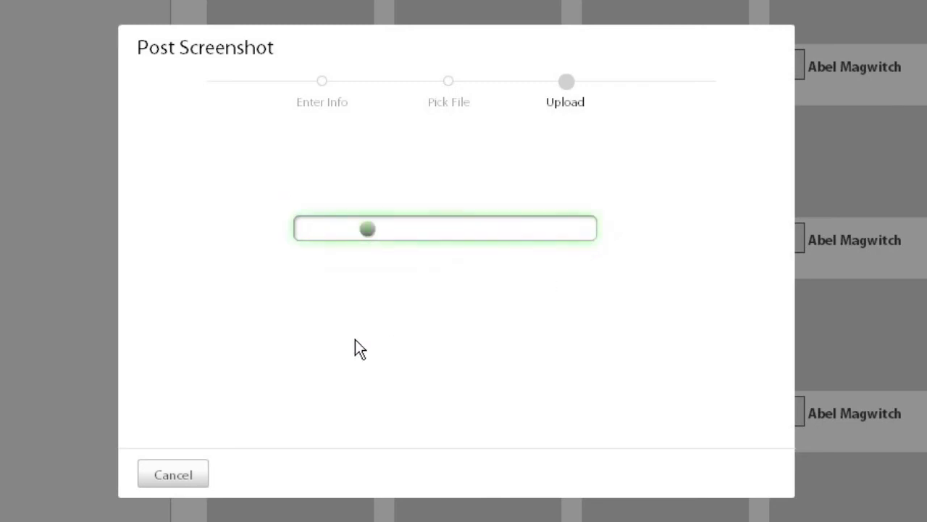
pyautogui.moveTo(397, 264)
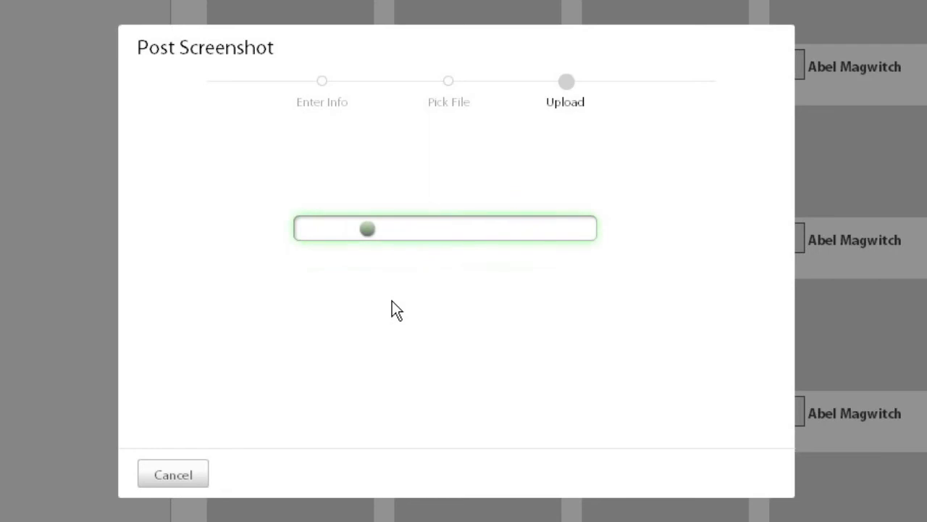
pyautogui.moveTo(544, 299)
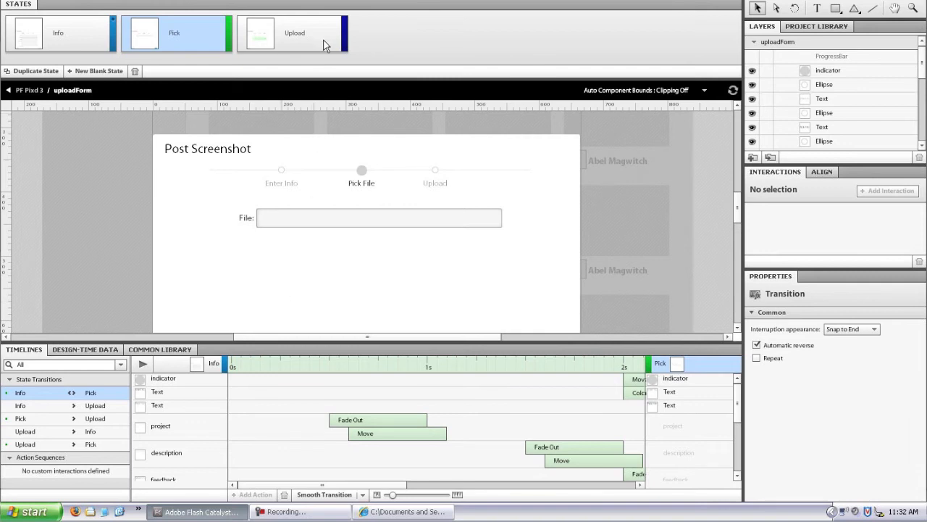
# Select the Upload state and view the ProgressBar component's State2.
pyautogui.click(294, 32)
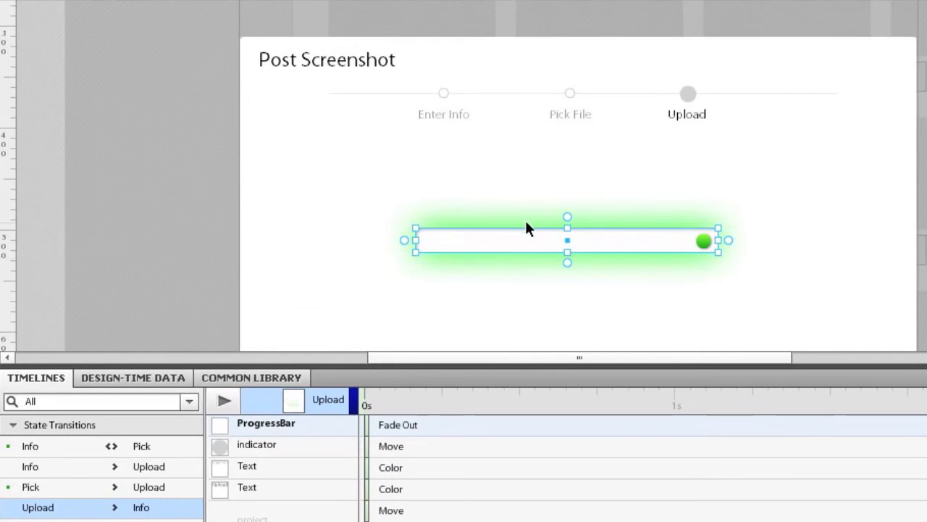
pyautogui.moveTo(498, 246)
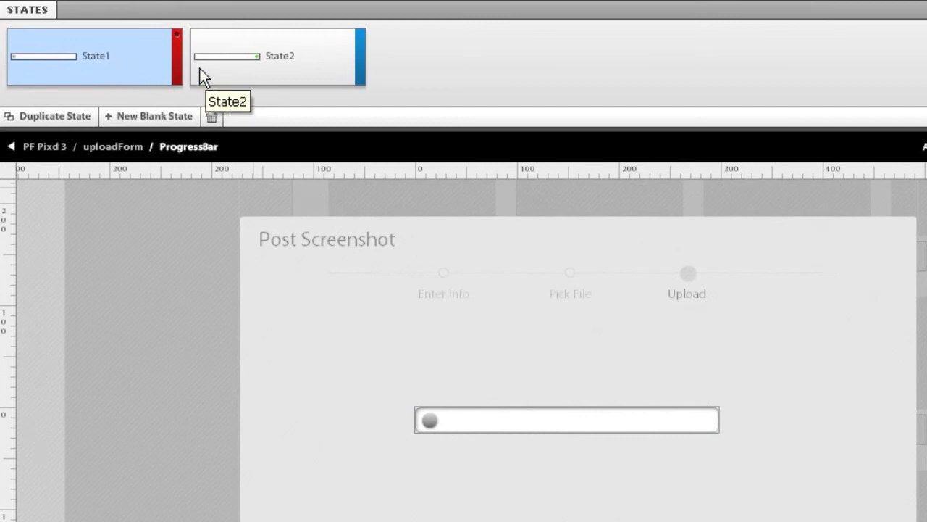
pyautogui.click(278, 55)
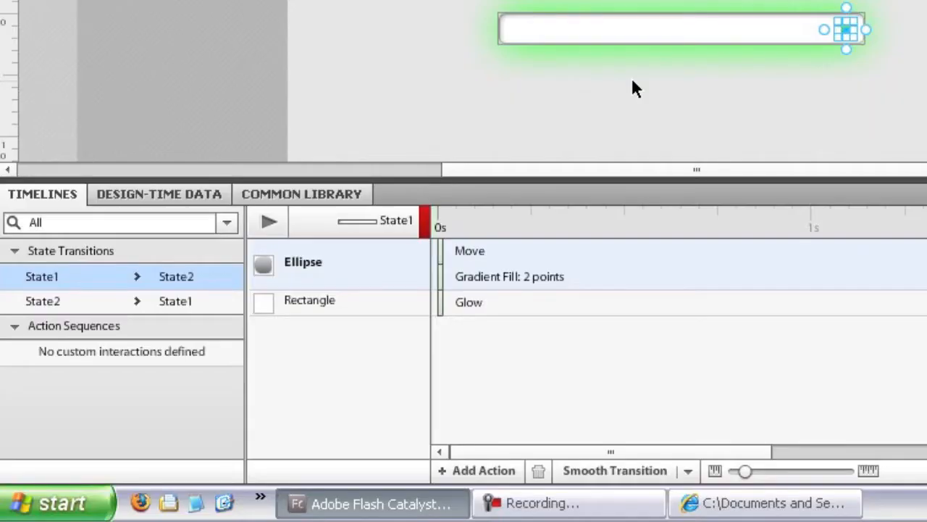
pyautogui.moveTo(456, 257)
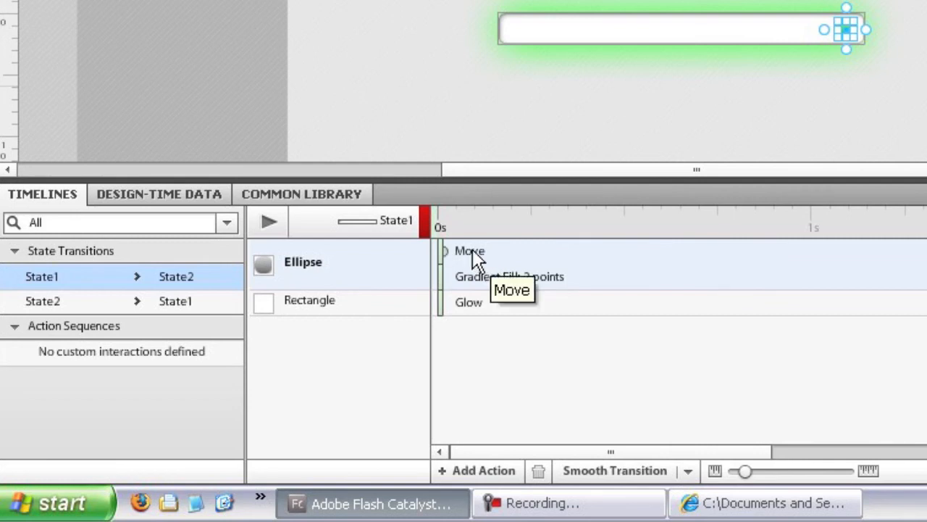
pyautogui.moveTo(493, 286)
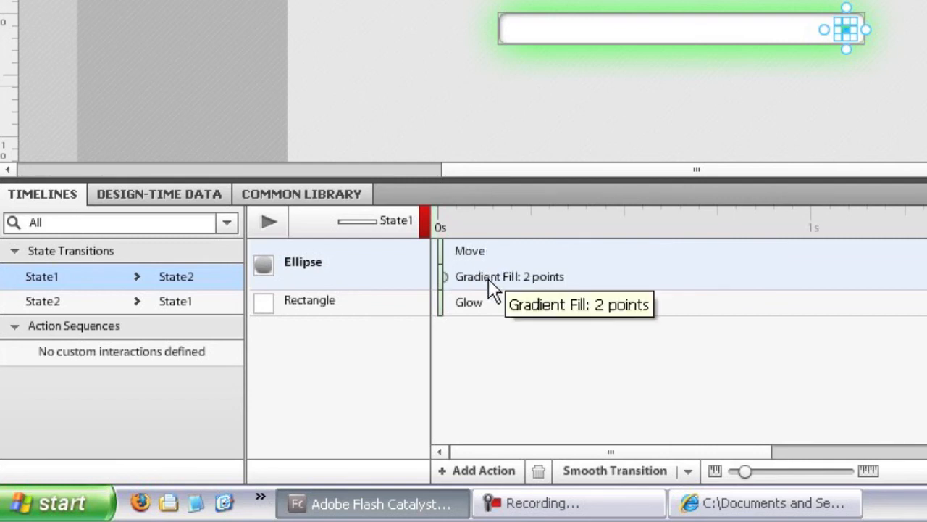
pyautogui.moveTo(485, 294)
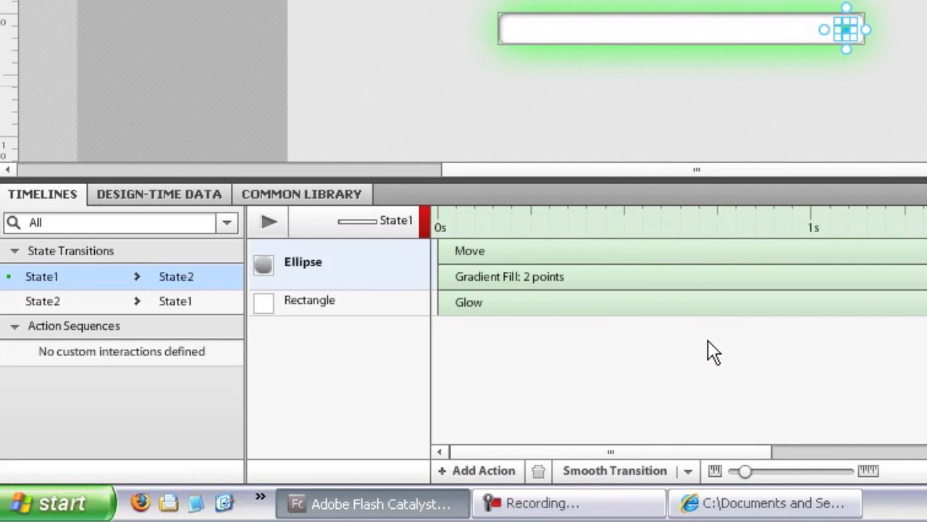
# Apply a 2-second simultaneous smooth transition to the Move, Gradient Fill and Glow effects.
pyautogui.click(687, 471)
pyautogui.write('2')
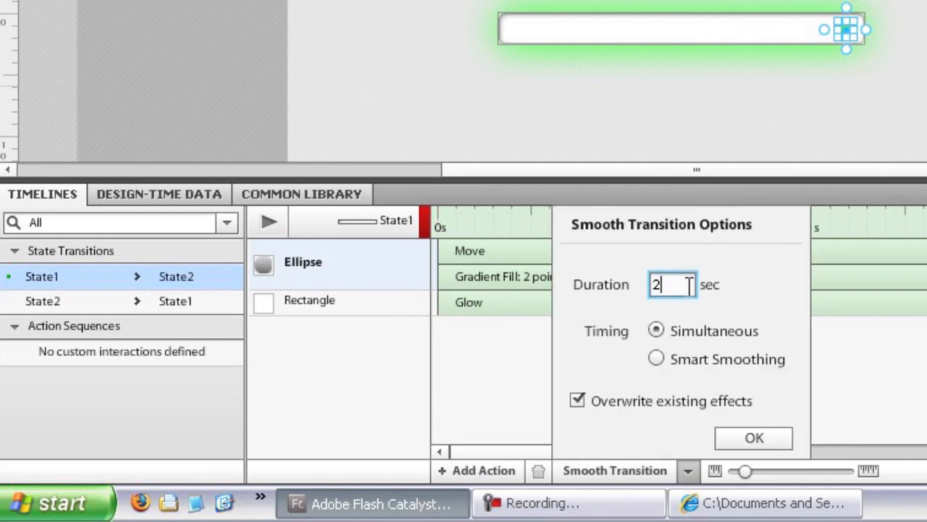
pyautogui.click(753, 438)
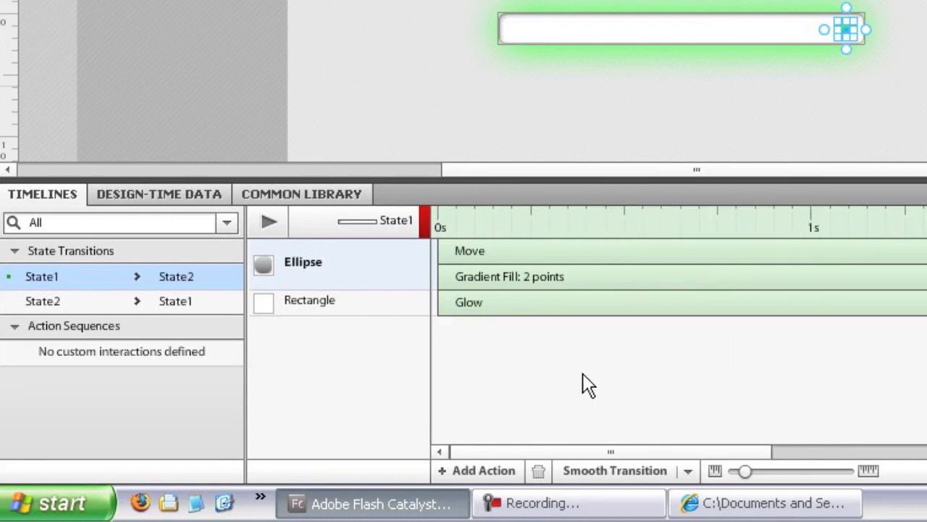
pyautogui.moveTo(572, 282)
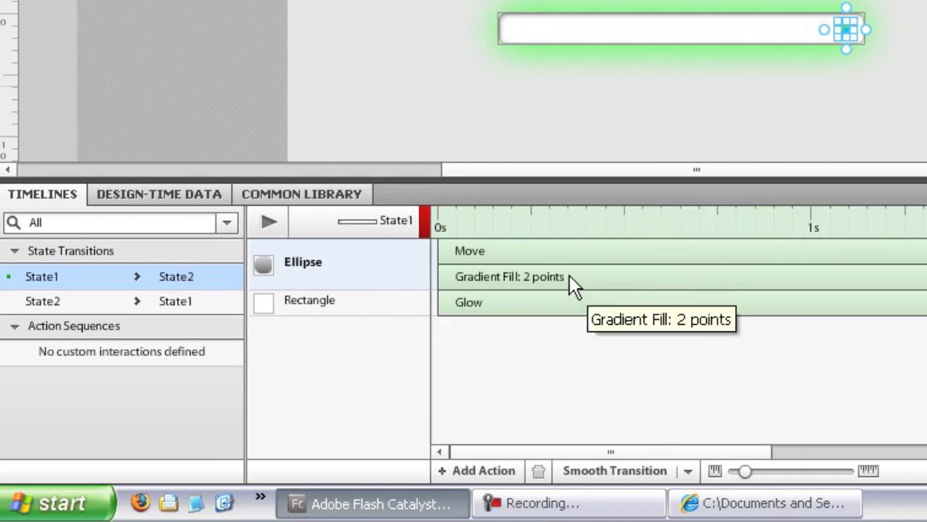
pyautogui.moveTo(558, 286)
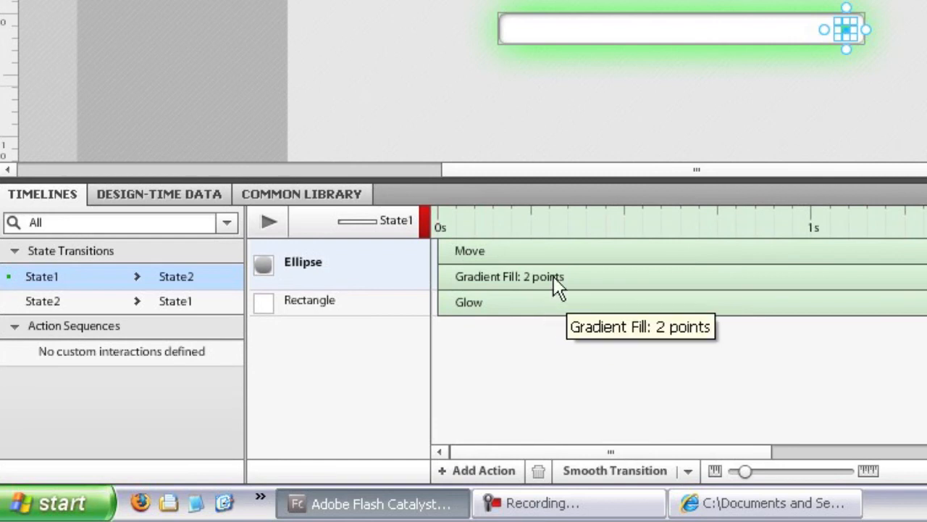
pyautogui.moveTo(492, 326)
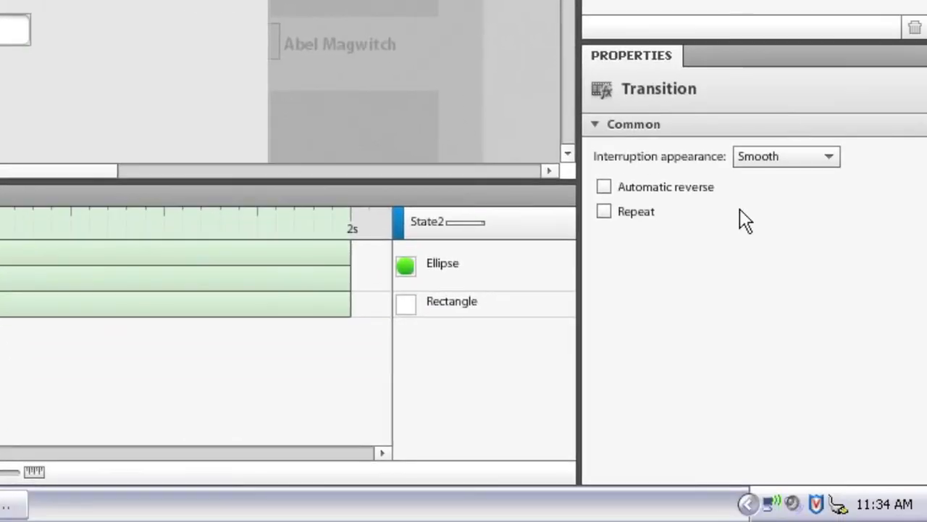
pyautogui.moveTo(710, 254)
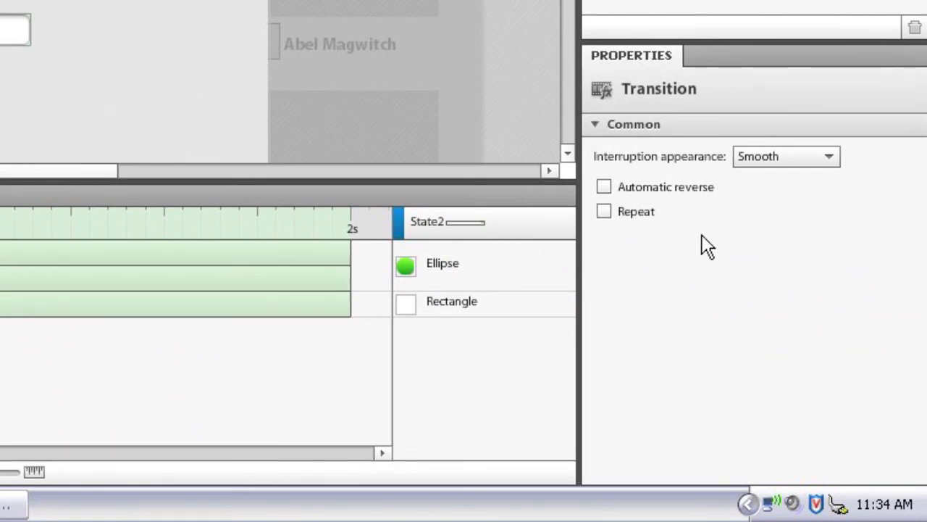
# Turn on Repeat for the State1-to-State2 transition with Count set to forever.
pyautogui.click(604, 210)
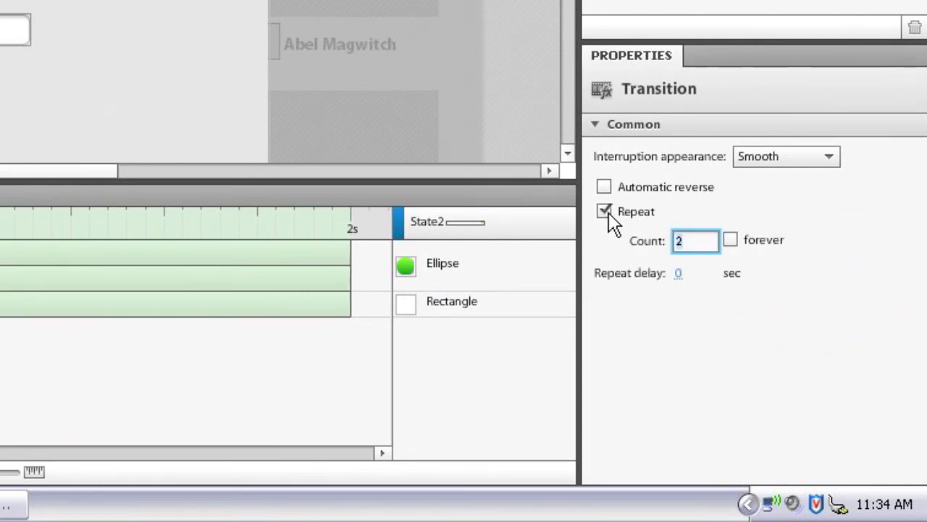
pyautogui.click(694, 241)
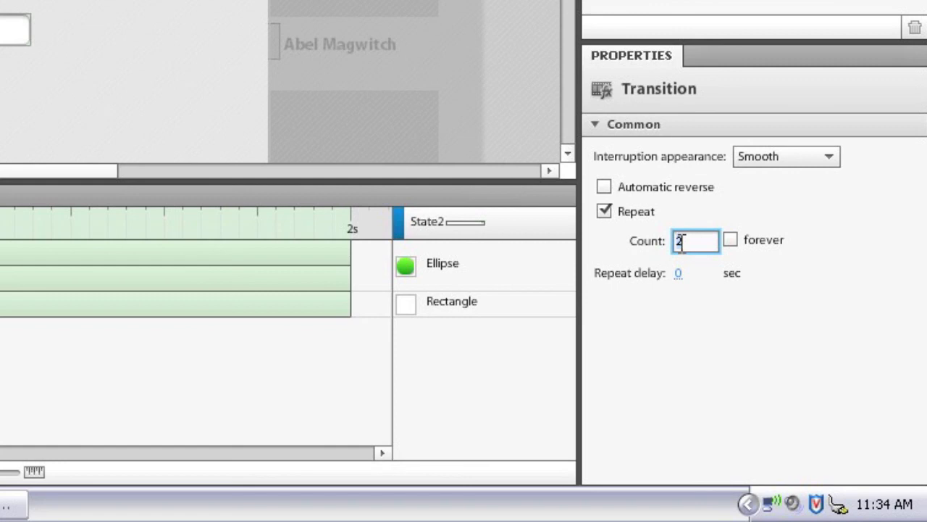
pyautogui.click(730, 239)
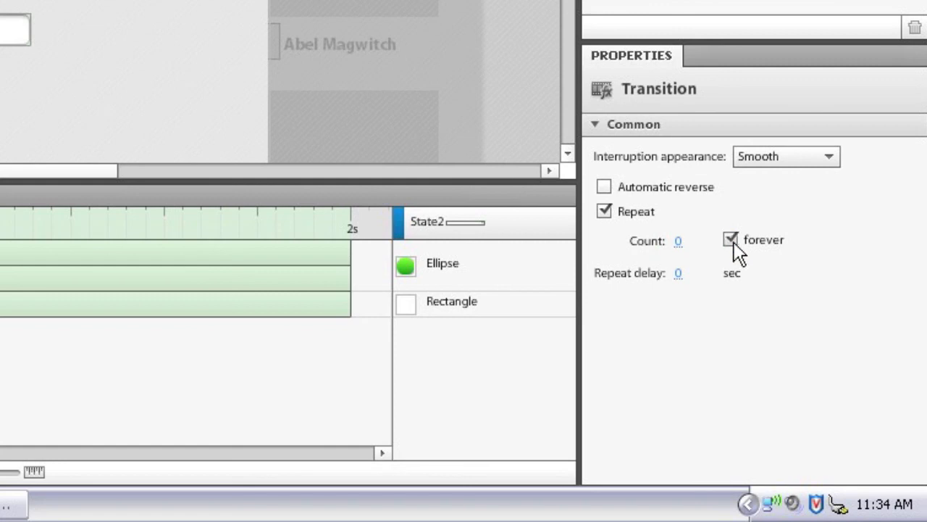